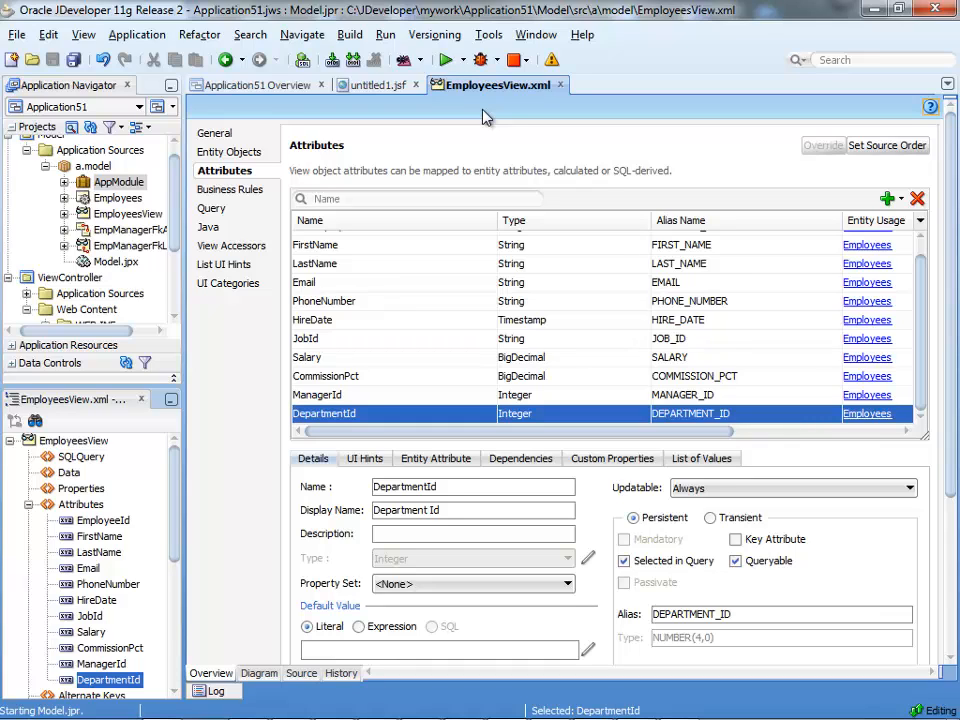
mouse_move(347, 370)
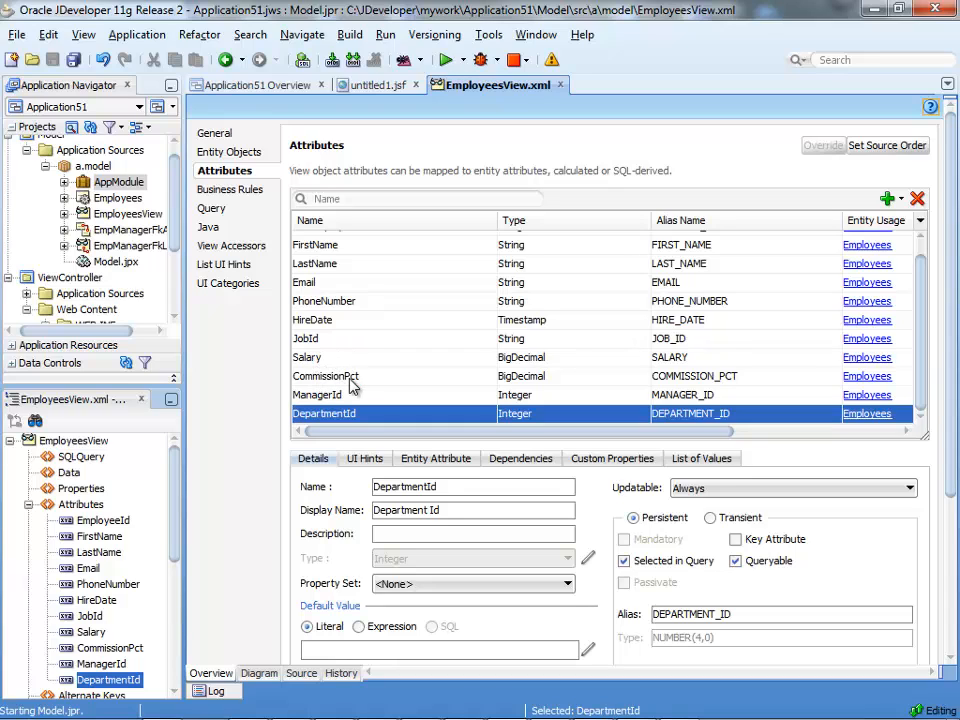
mouse_move(390, 343)
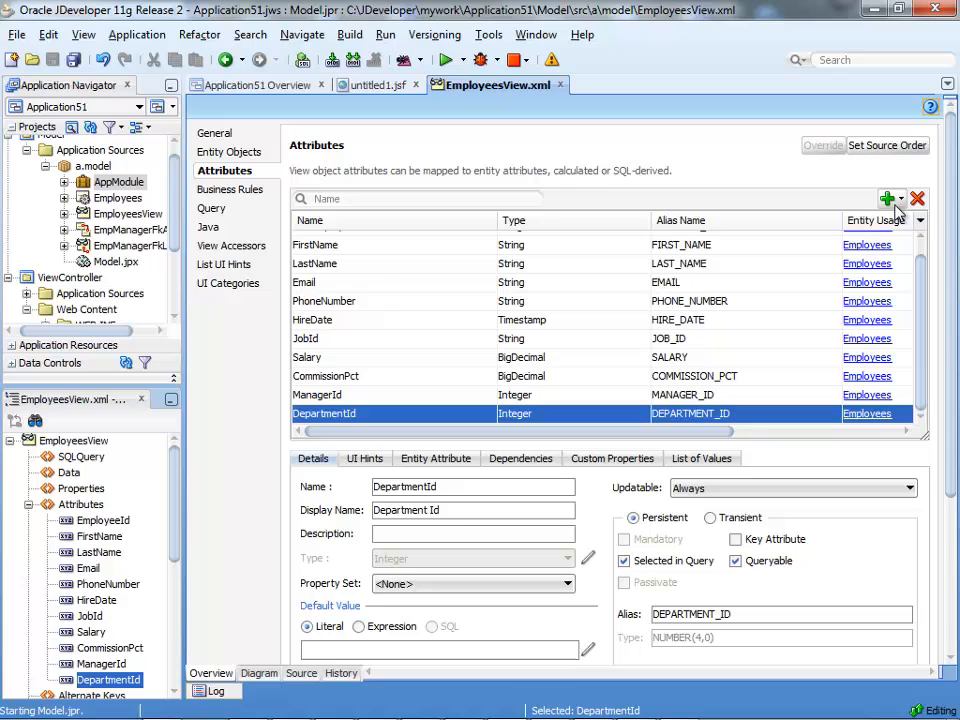
Step: Add a transient TotalSal attribute to EmployeesView with an Expression default value
left_click(886, 198)
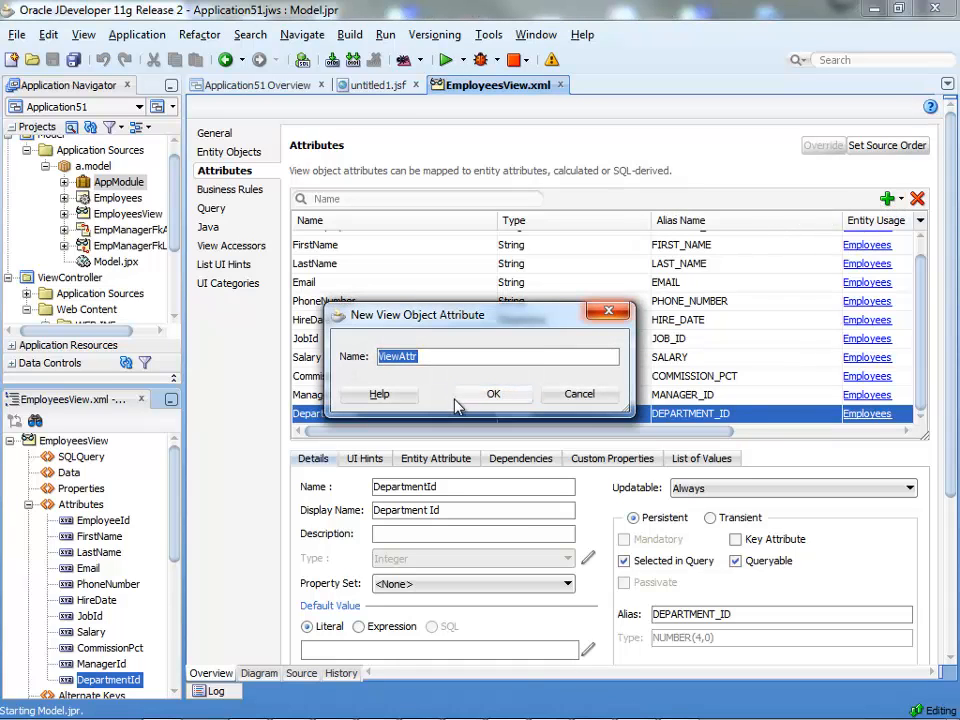
type("TotalSal")
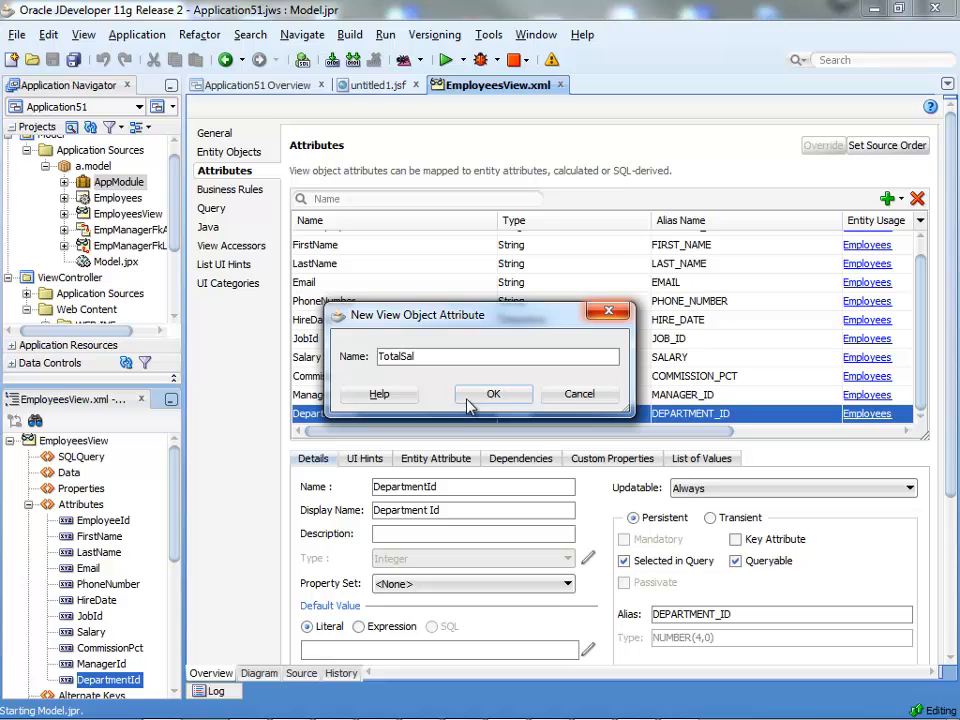
left_click(493, 393)
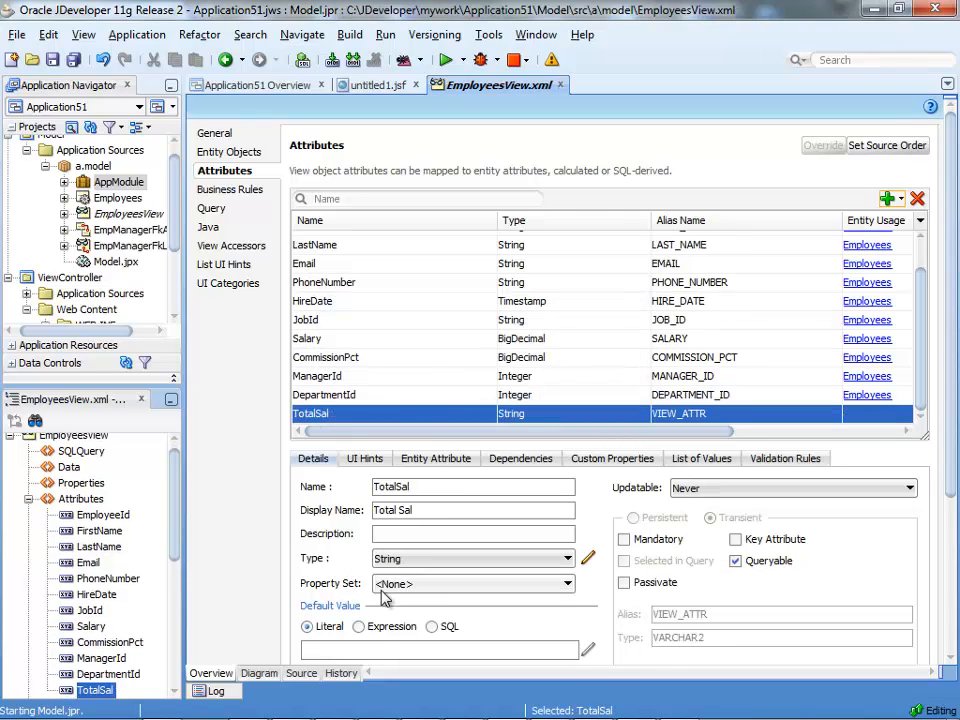
left_click(358, 626)
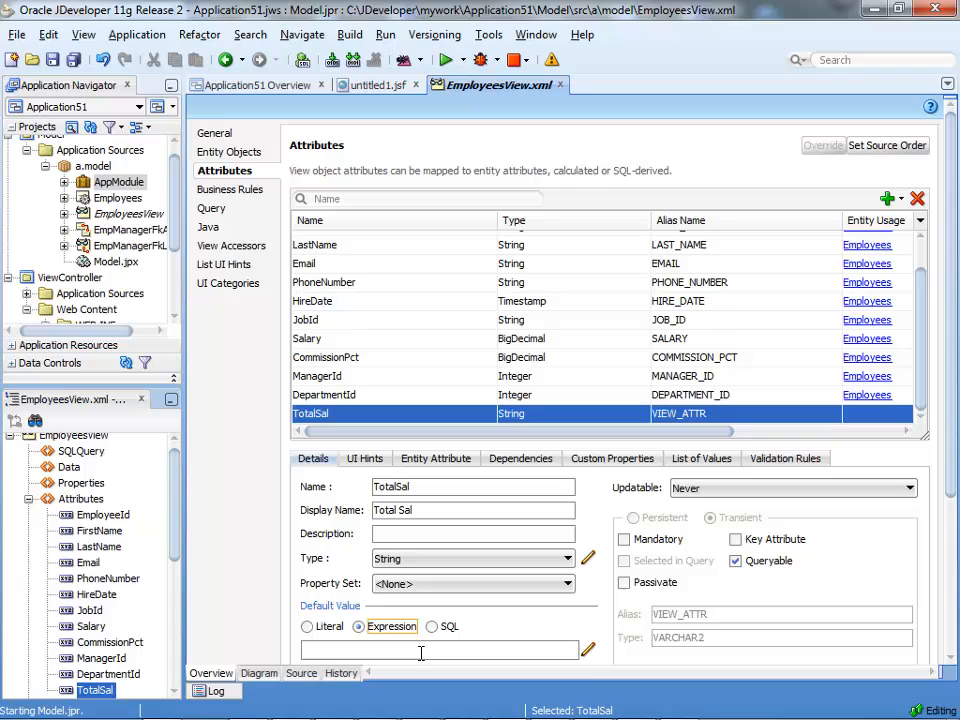
Step: Keep the Salary*(1+CommissionPct) expression and add Salary and CommissionPct as dependencies
left_click(588, 650)
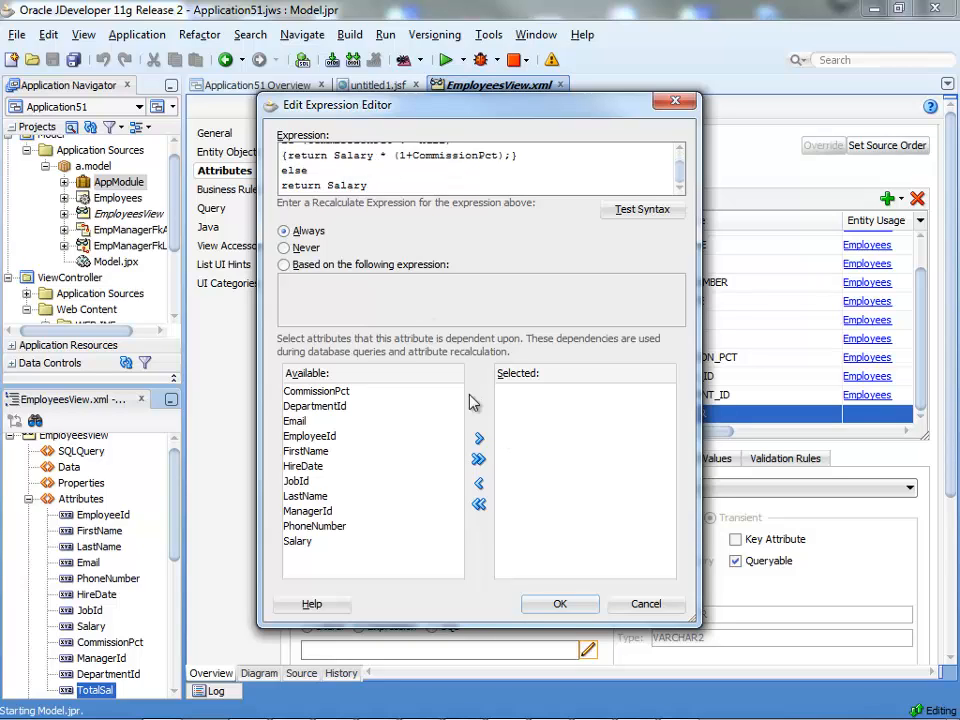
mouse_move(338, 438)
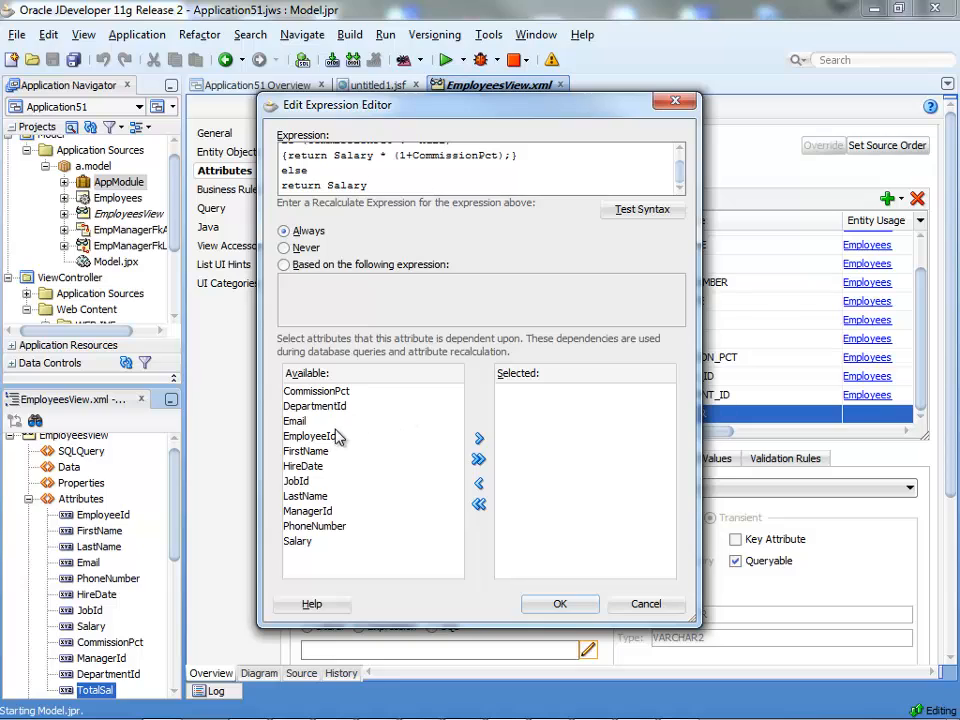
mouse_move(350, 483)
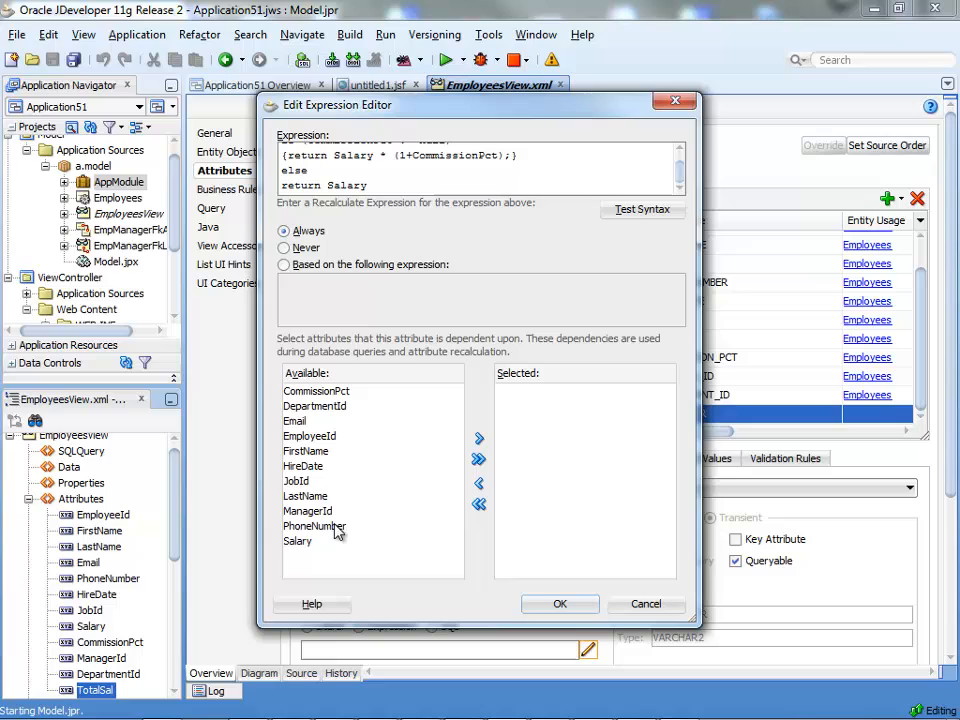
left_click(297, 540)
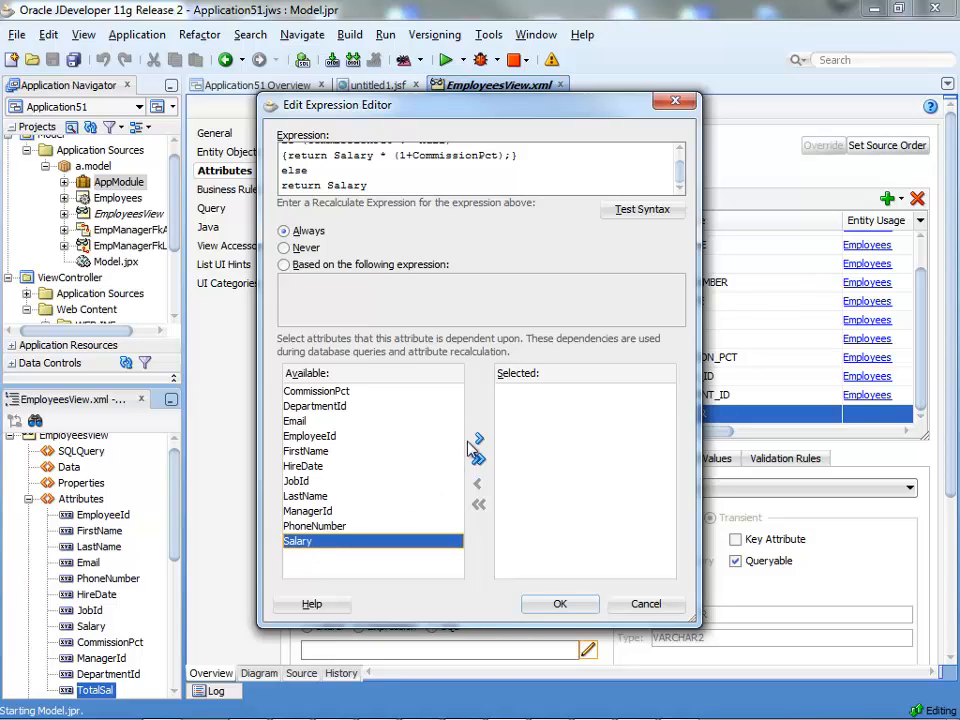
left_click(478, 438)
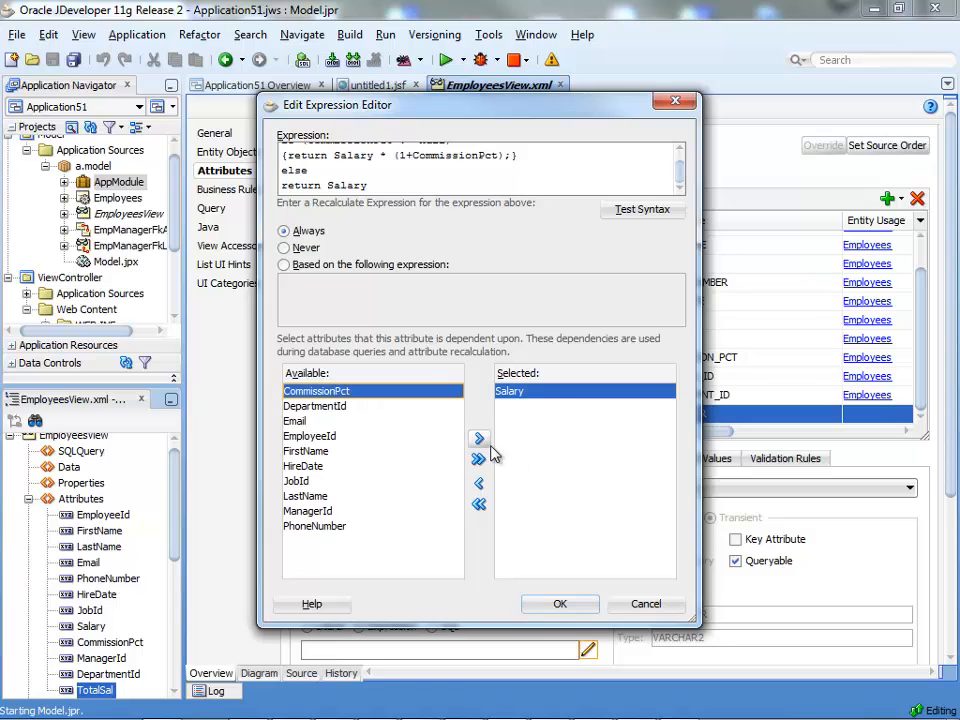
left_click(479, 438)
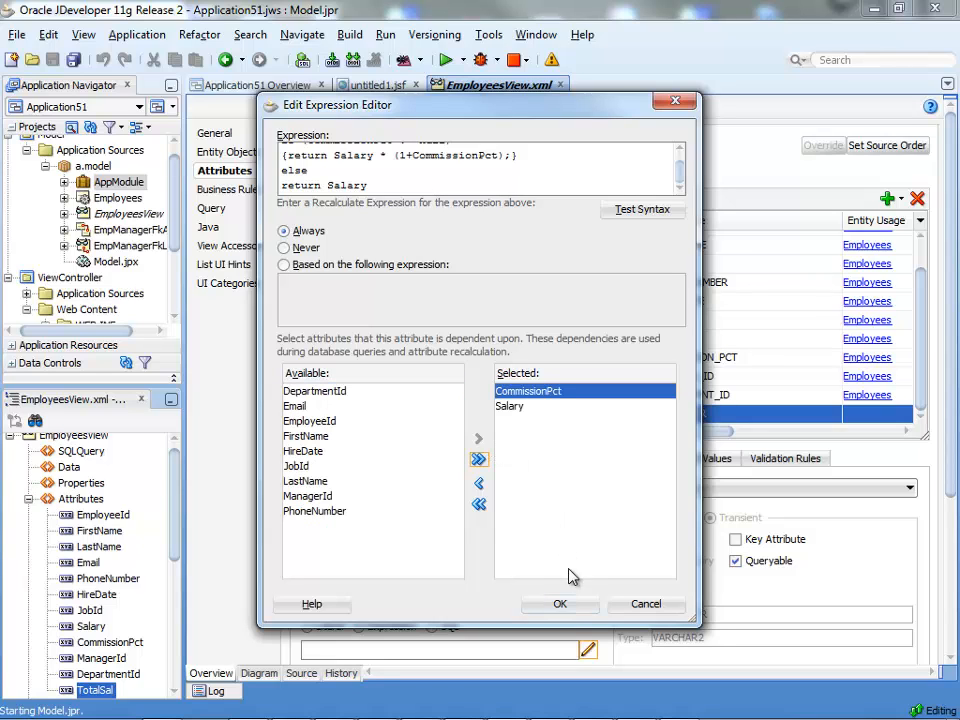
left_click(560, 603)
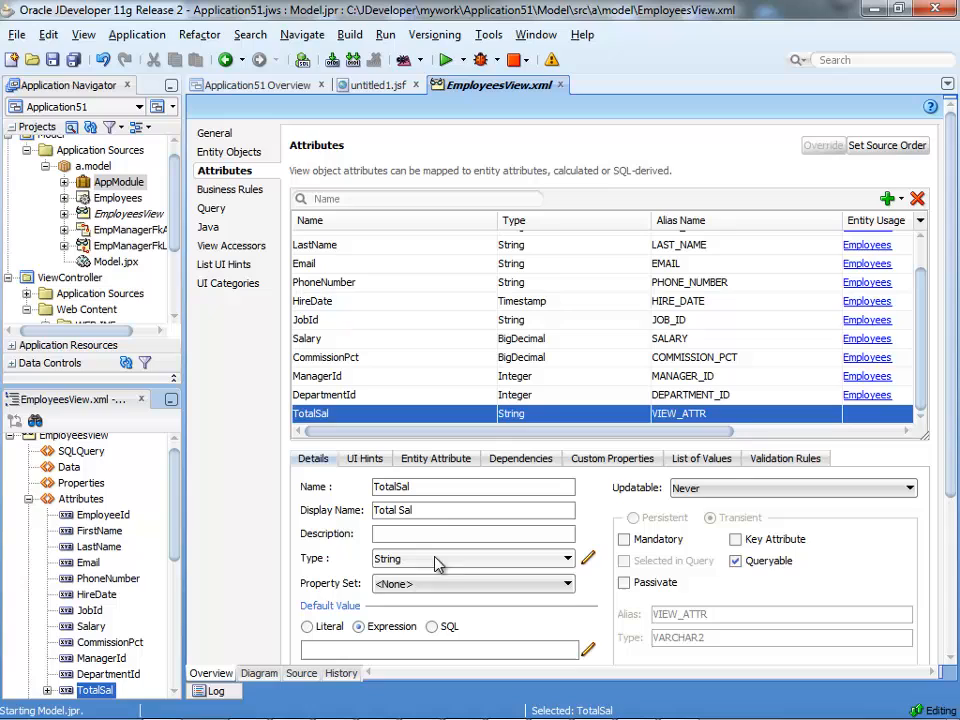
left_click(520, 458)
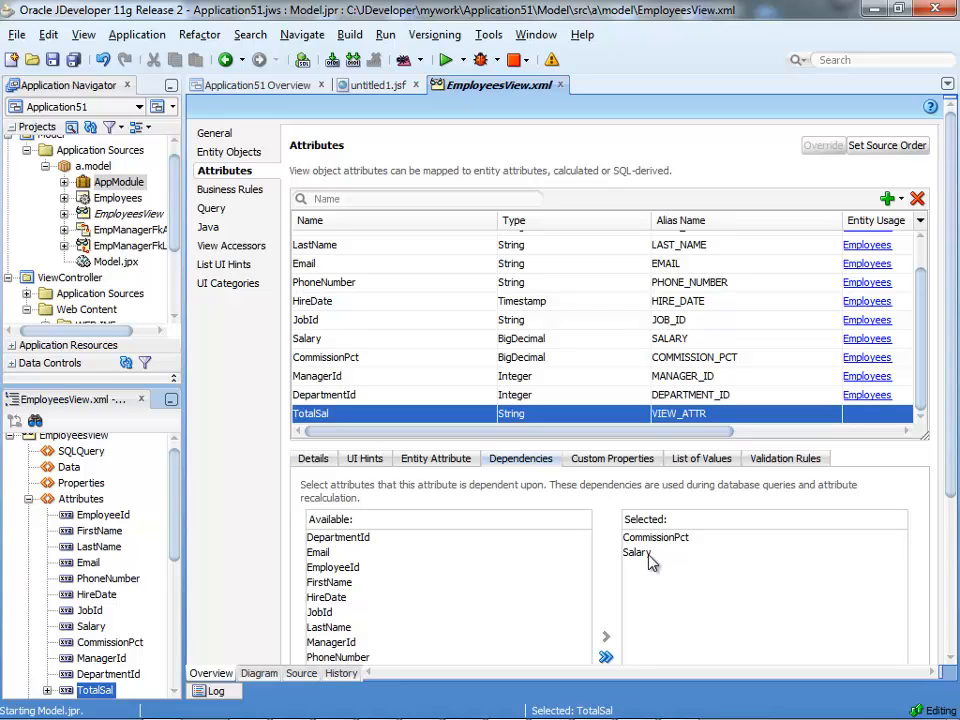
mouse_move(533, 553)
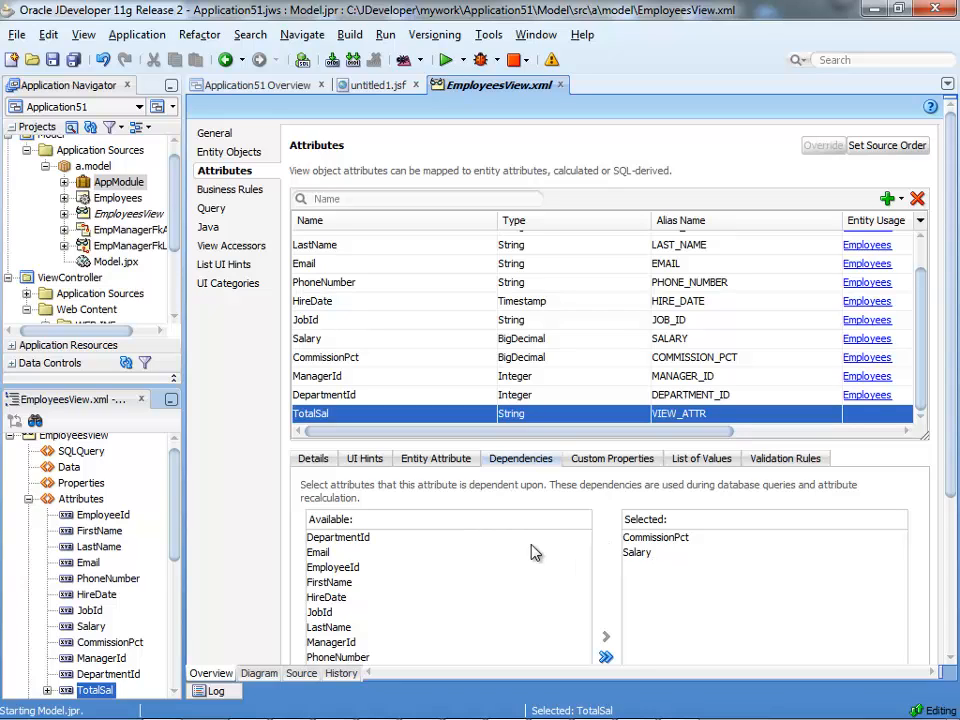
mouse_move(633, 555)
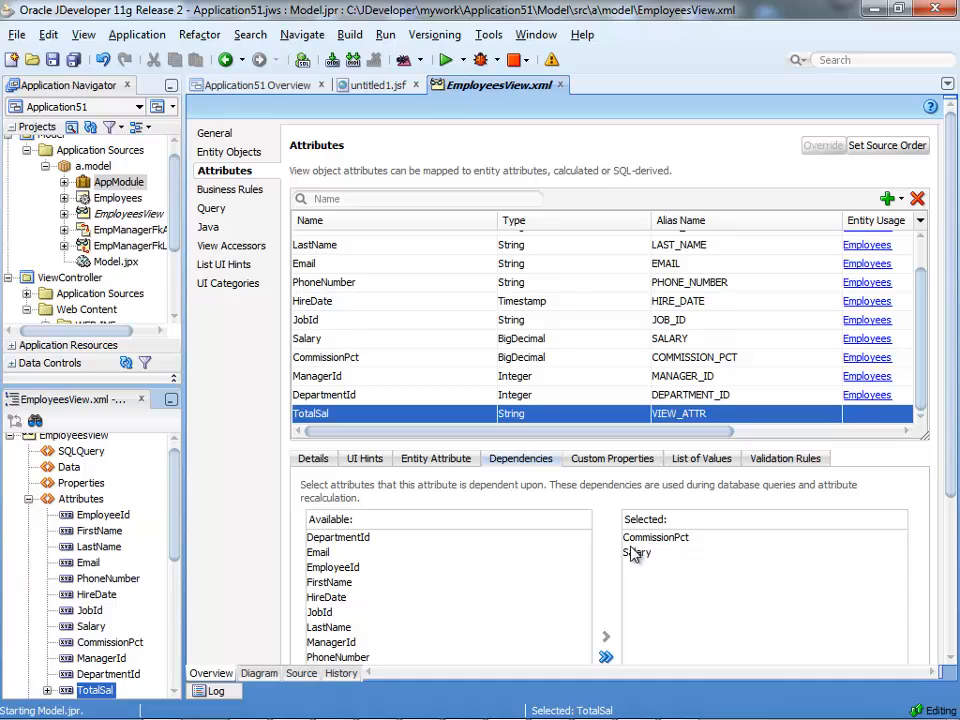
left_click(313, 458)
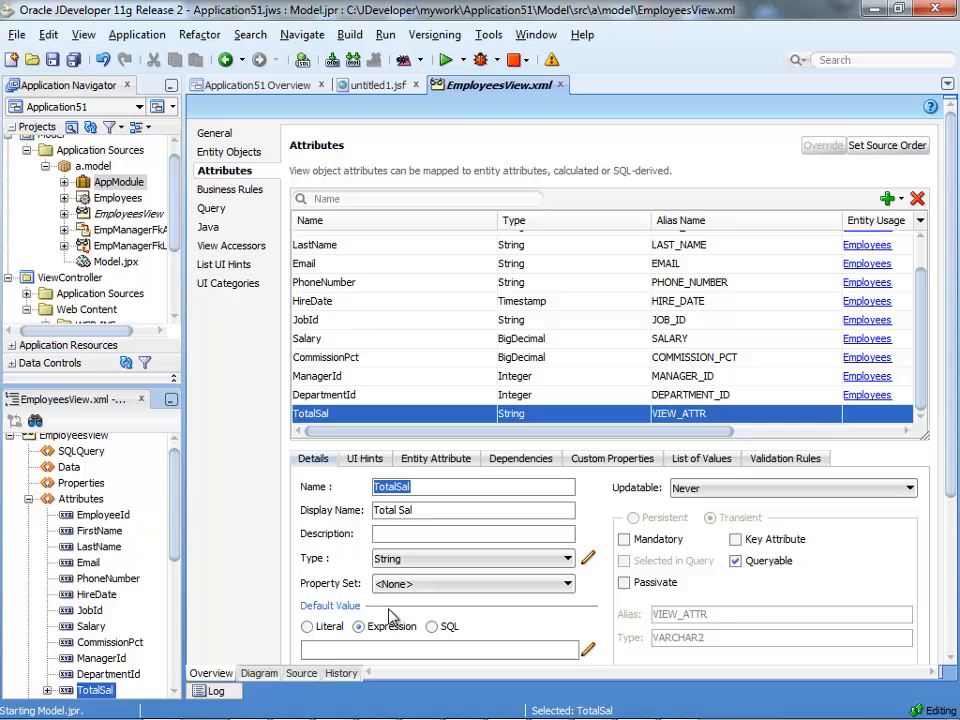
mouse_move(428, 626)
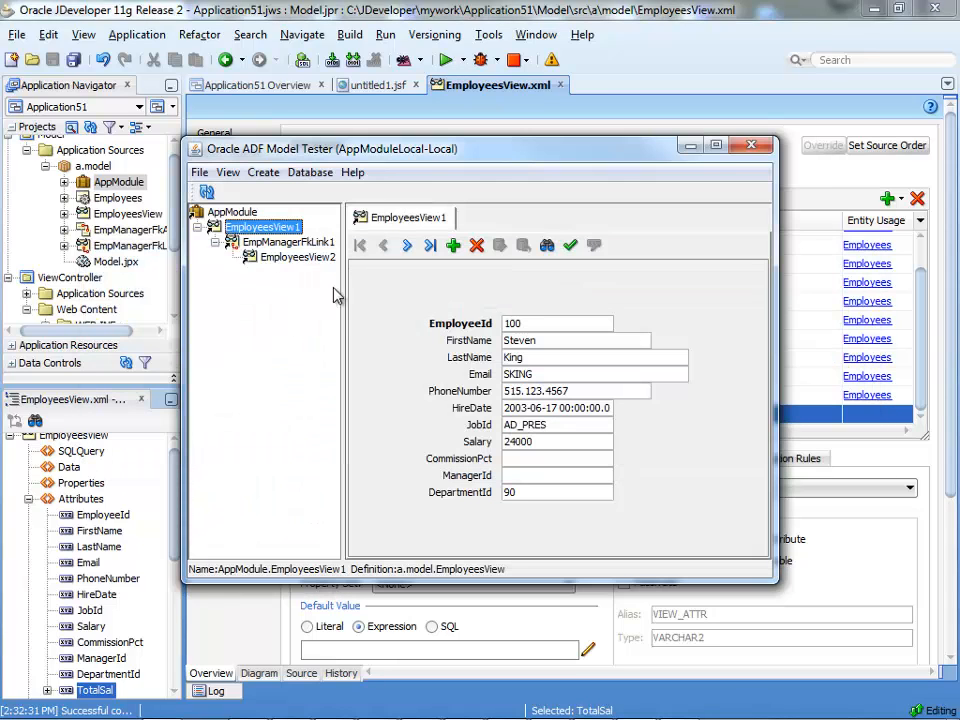
Step: Browse EmployeesView1 records in the model tester to verify TotalSal, e.g. 15600.0, then close it
left_click(231, 211)
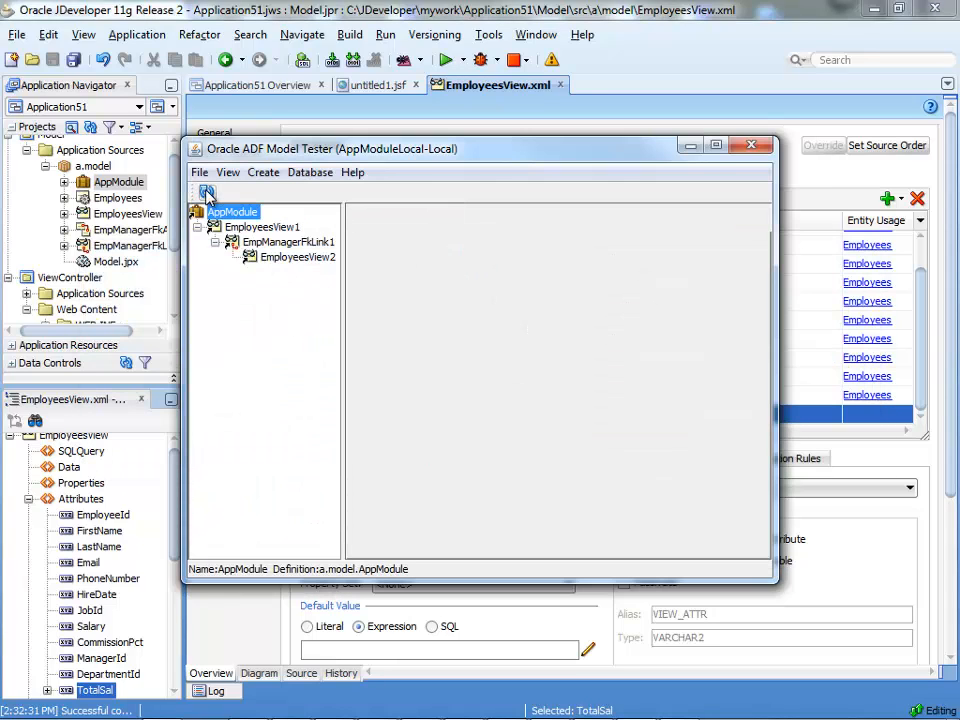
left_click(262, 226)
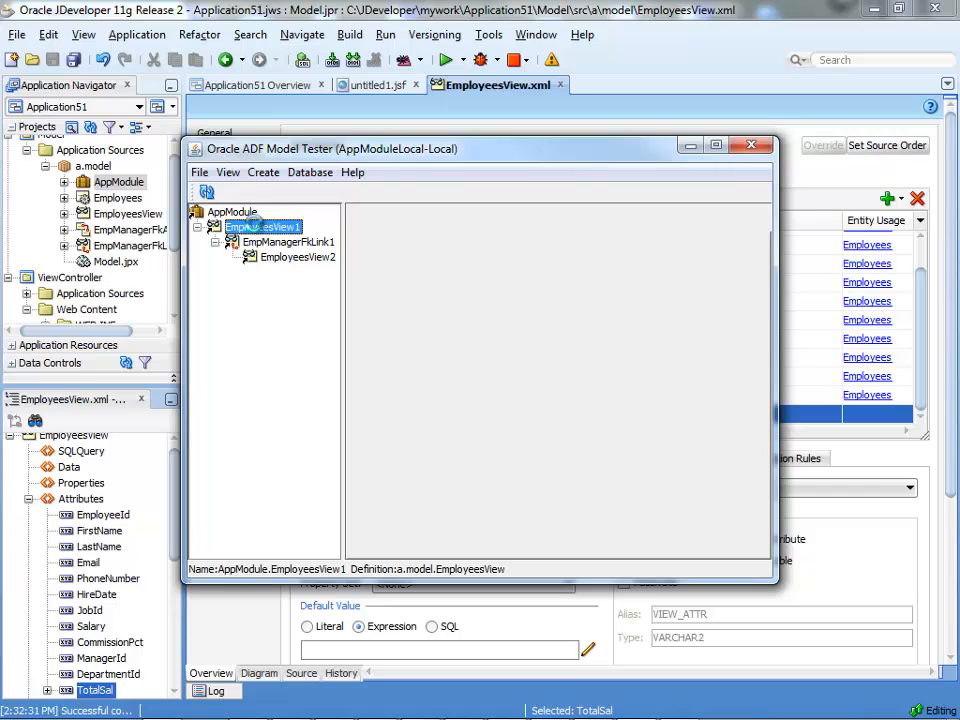
double_click(262, 226)
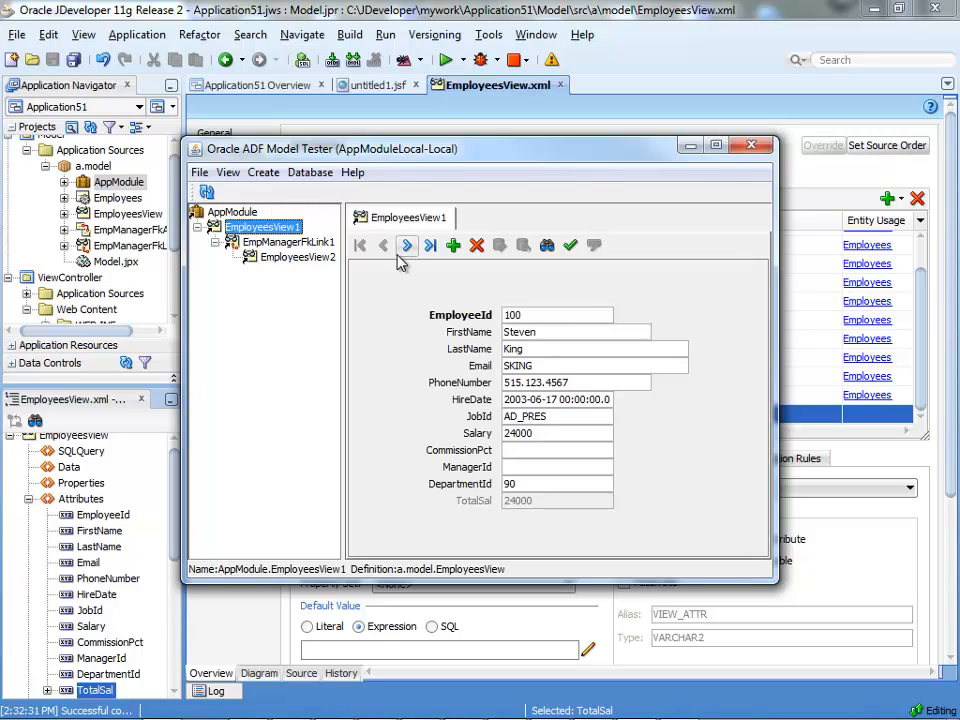
left_click(407, 245)
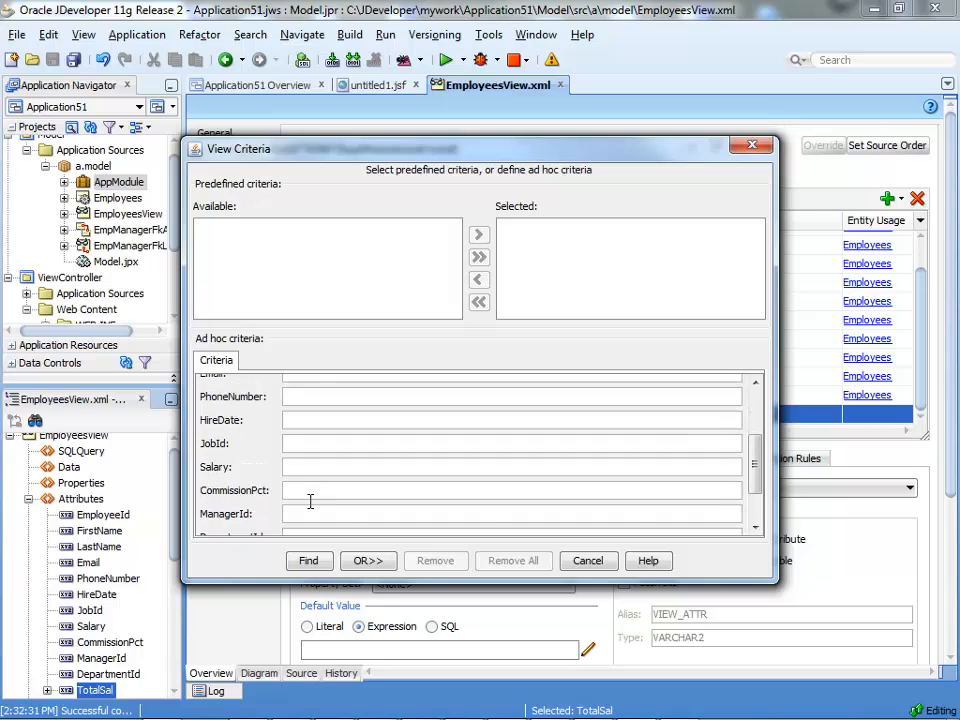
type(">")
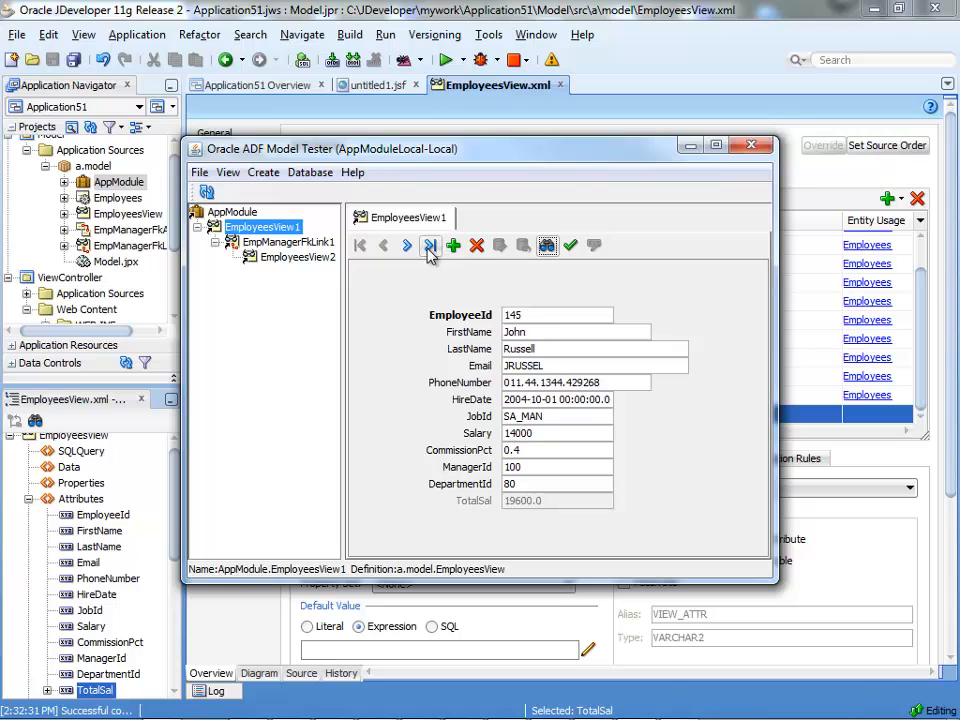
left_click(407, 246)
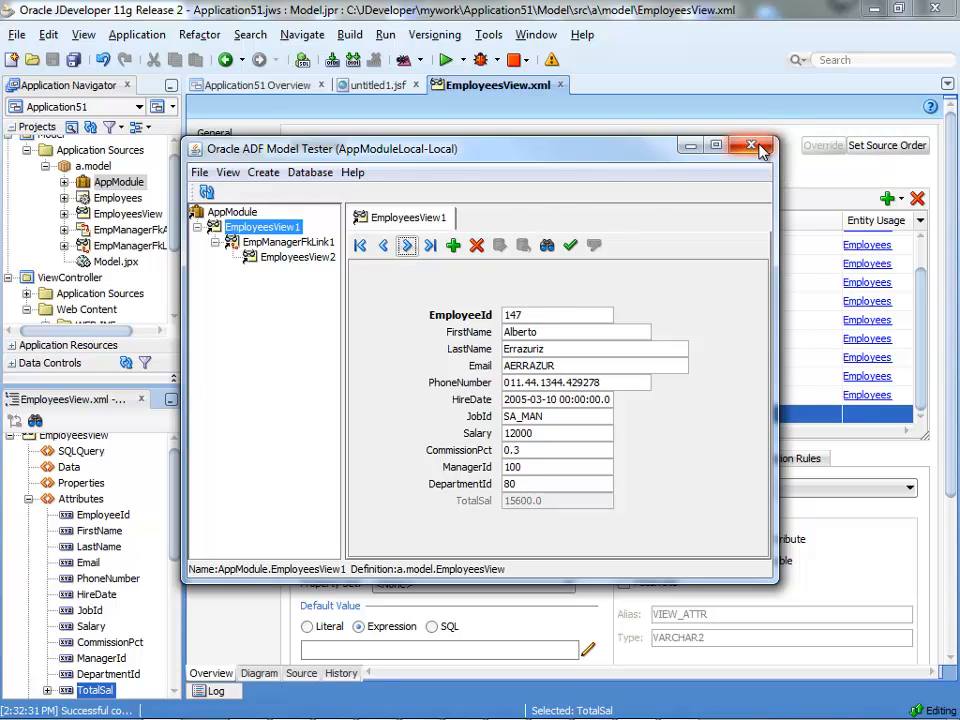
left_click(751, 145)
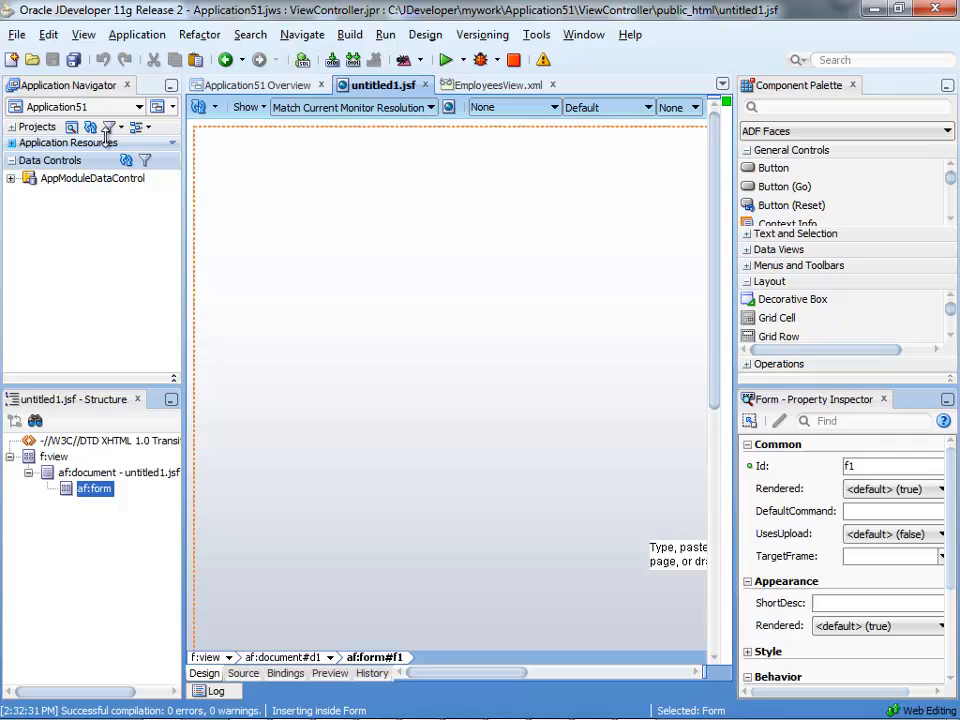
Step: Drop EmployeesView1 onto untitled1.jsf as an ADF form with a Submit button and run it
left_click(9, 178)
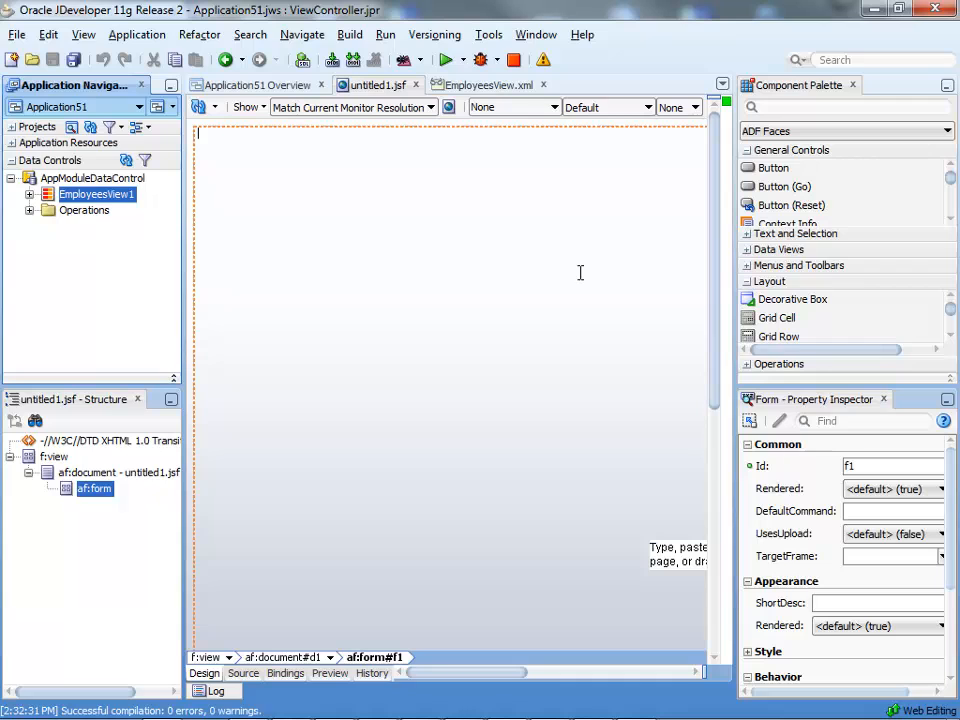
mouse_move(584, 280)
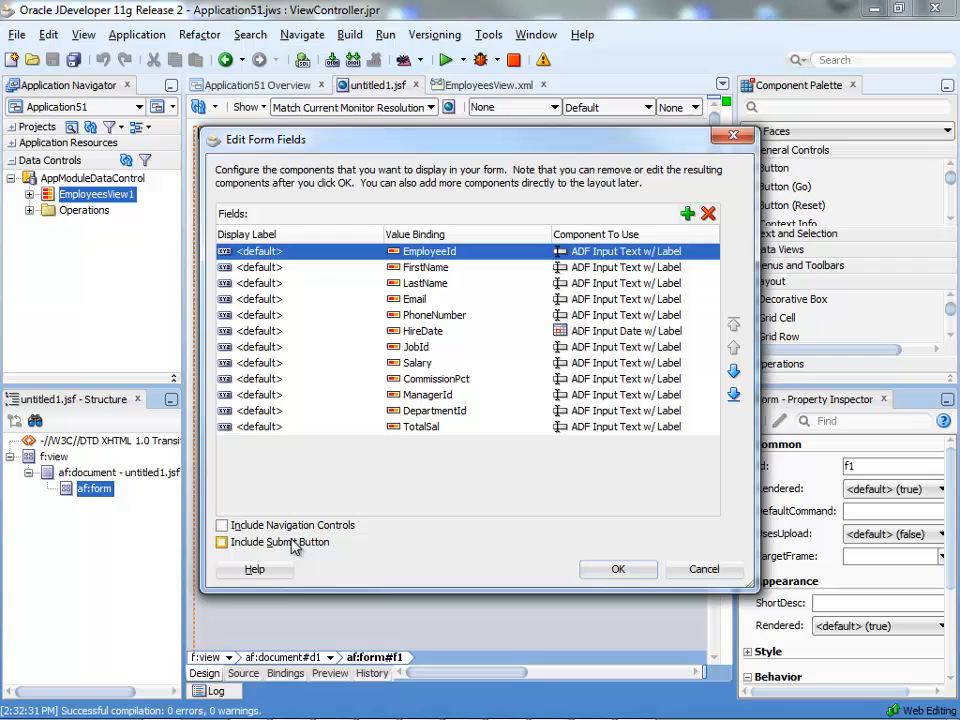
left_click(221, 541)
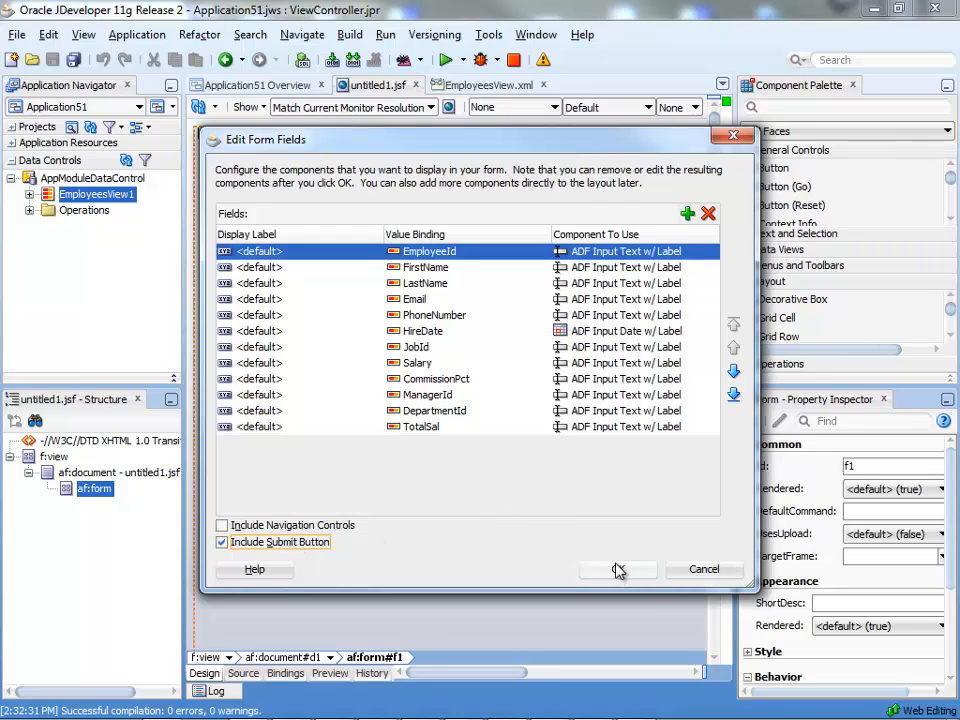
left_click(617, 569)
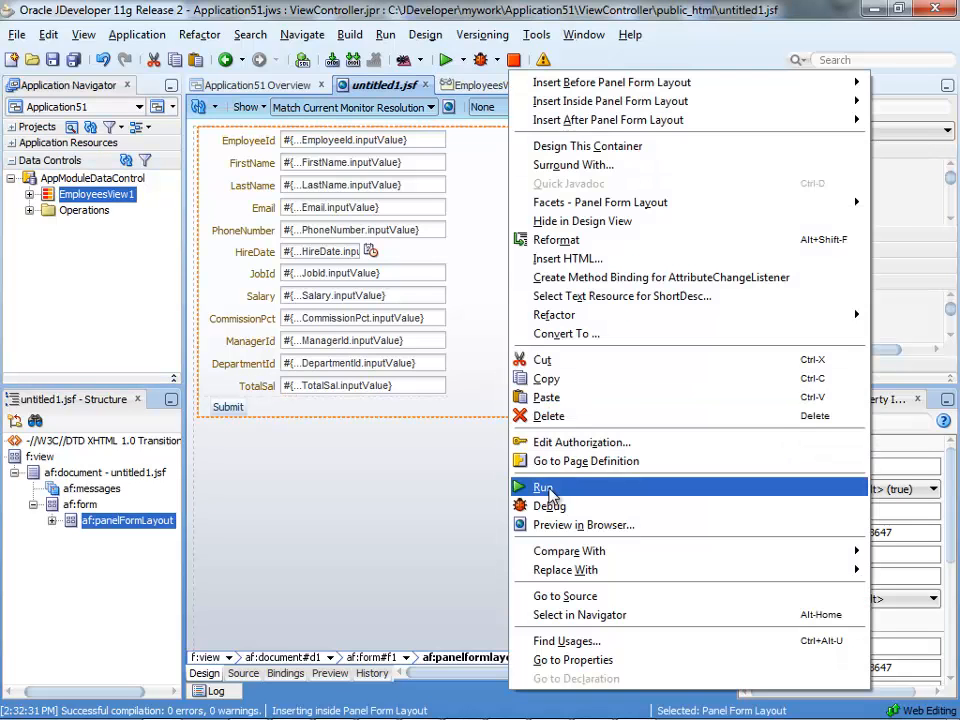
left_click(543, 488)
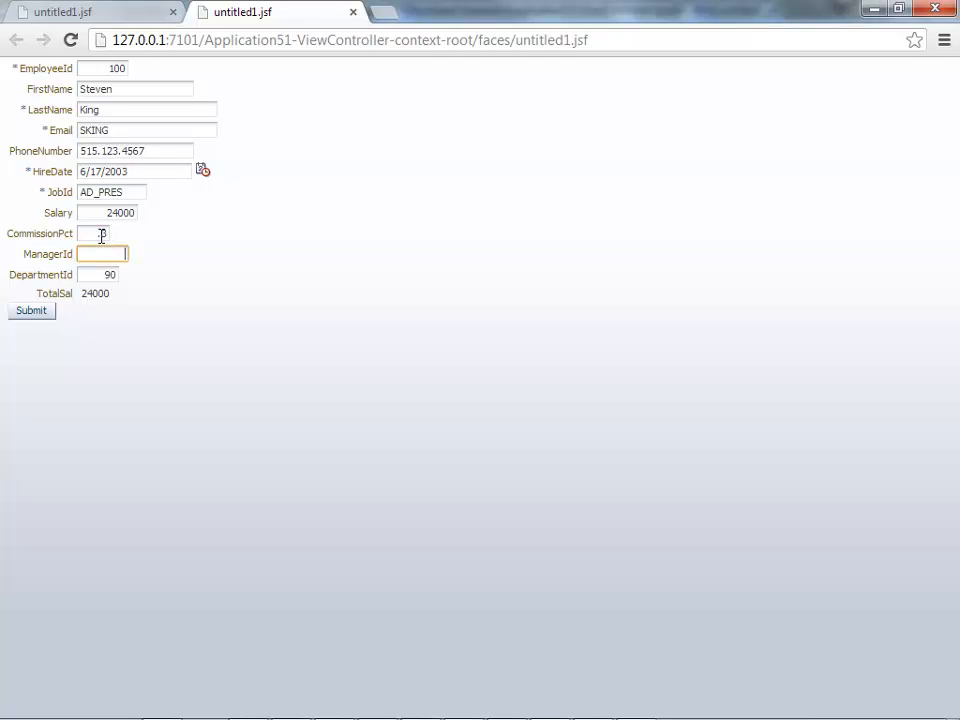
Step: Enter .3 as King's CommissionPct in the browser form, leaving TotalSal at 24000
type(".3")
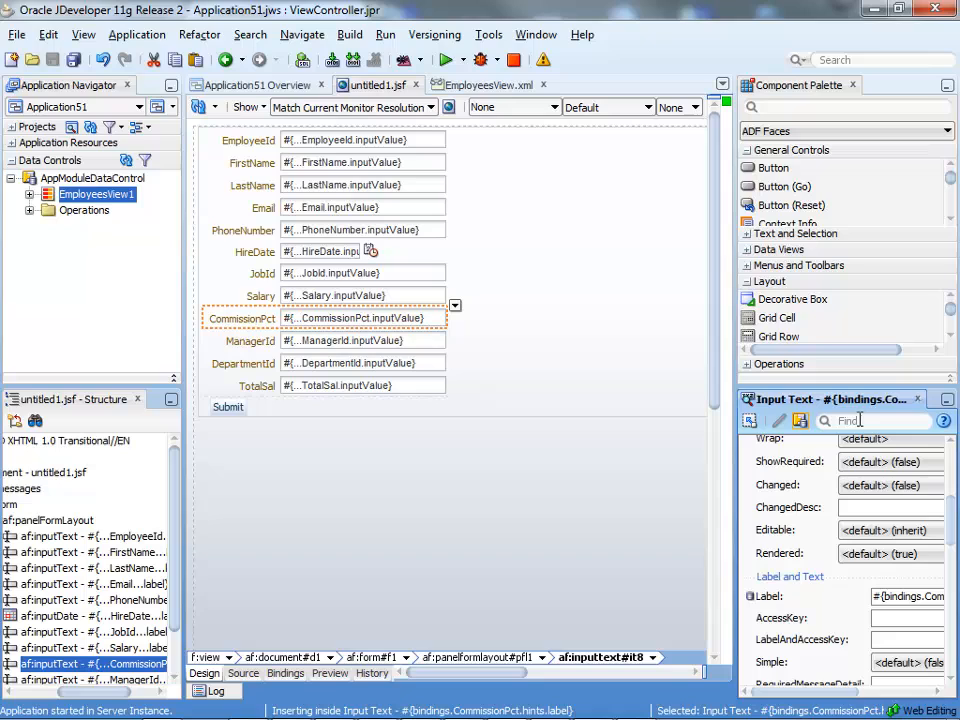
Step: Set the CommissionPct input's AutoSubmit property to true
type("auty")
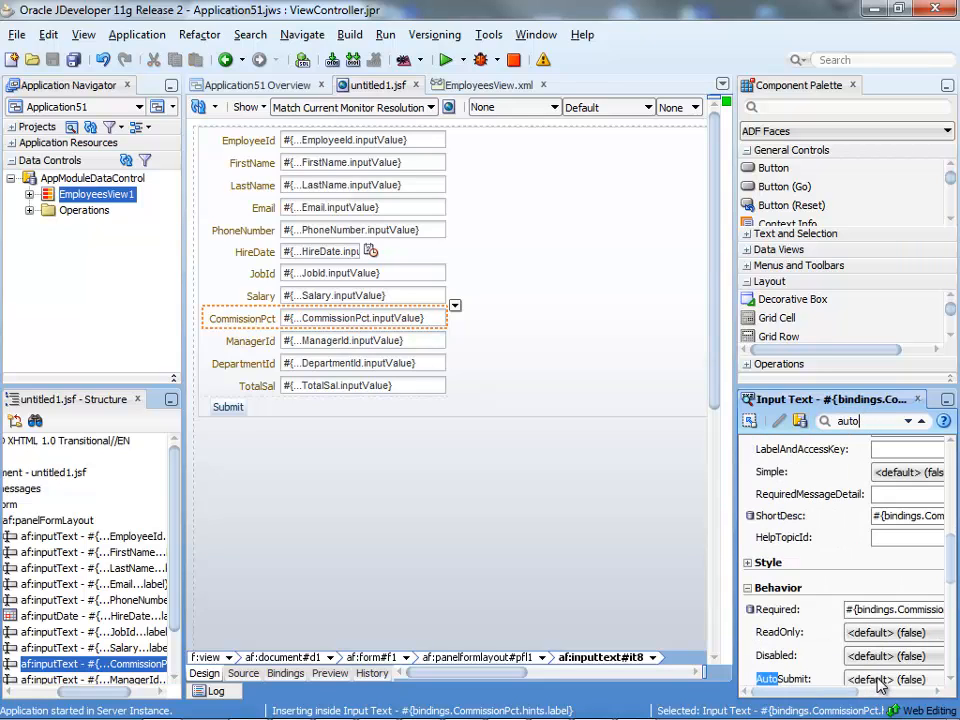
left_click(890, 609)
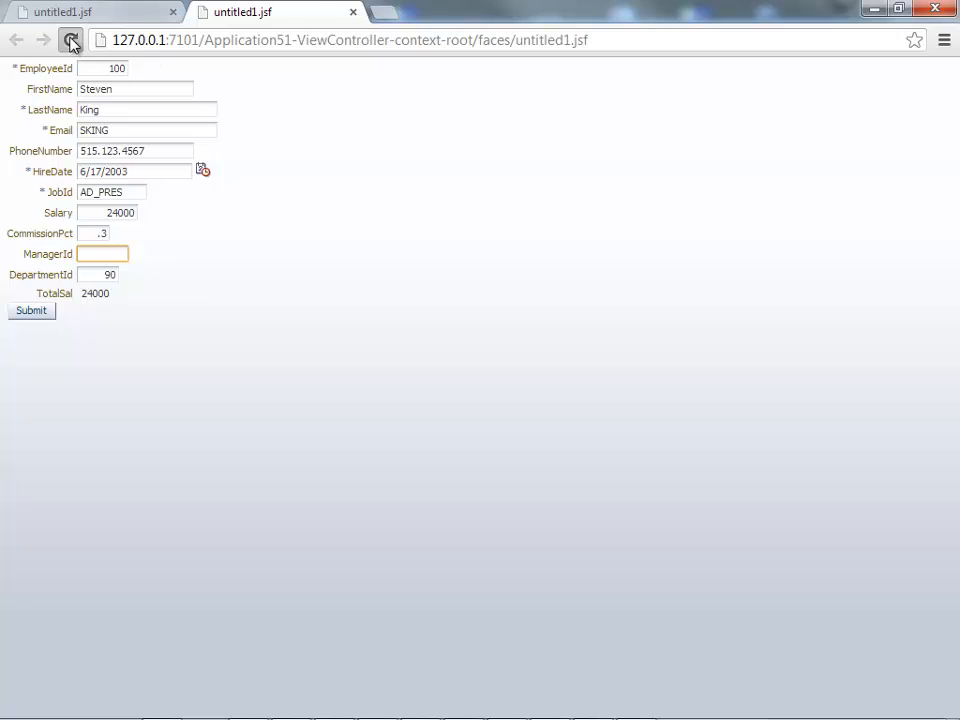
Step: Reload the form and enter .2 for CommissionPct, recalculating TotalSal to 28800.0
left_click(70, 40)
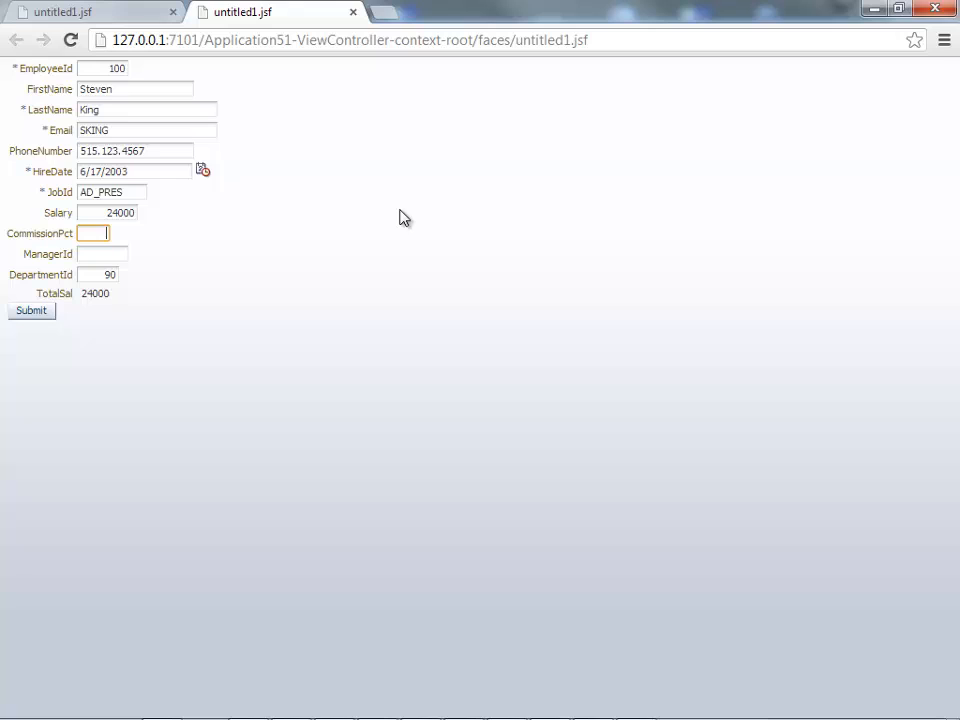
type(".2")
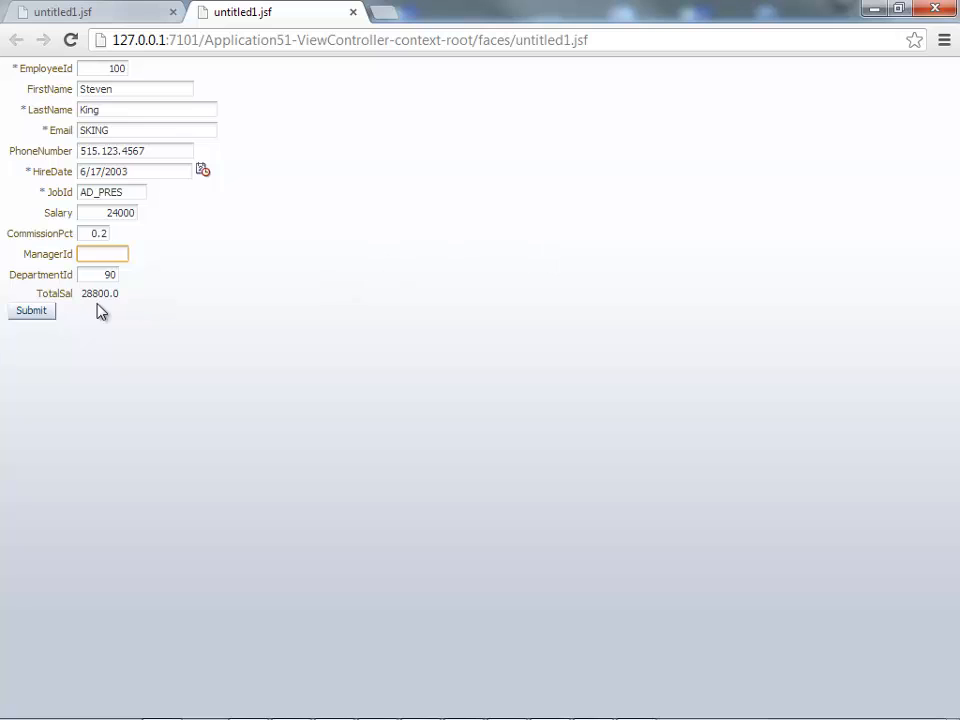
left_click(107, 212)
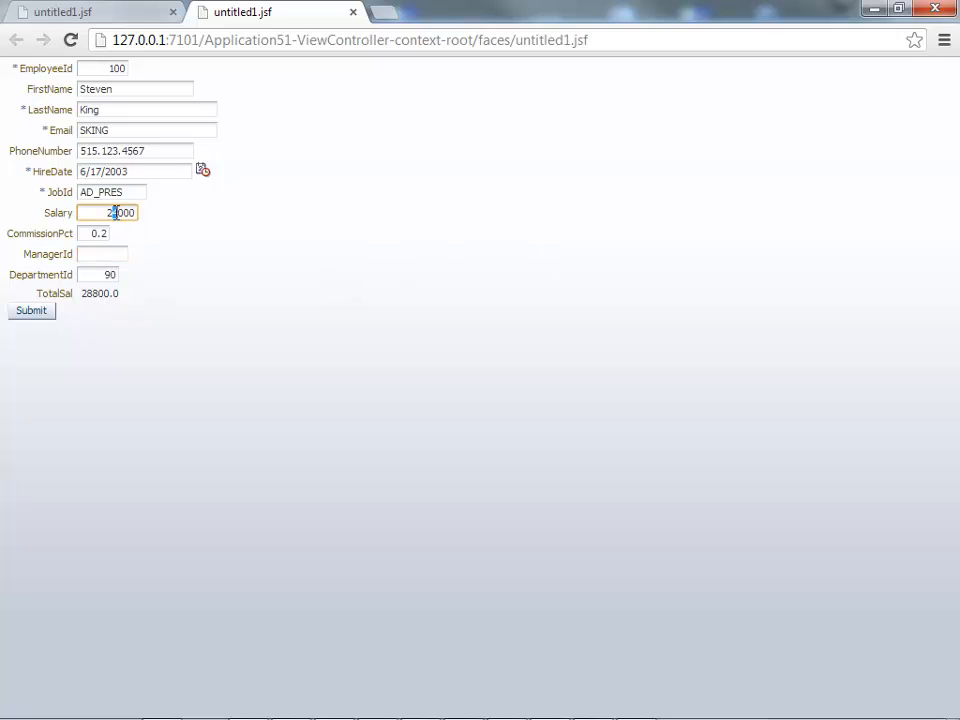
mouse_move(206, 222)
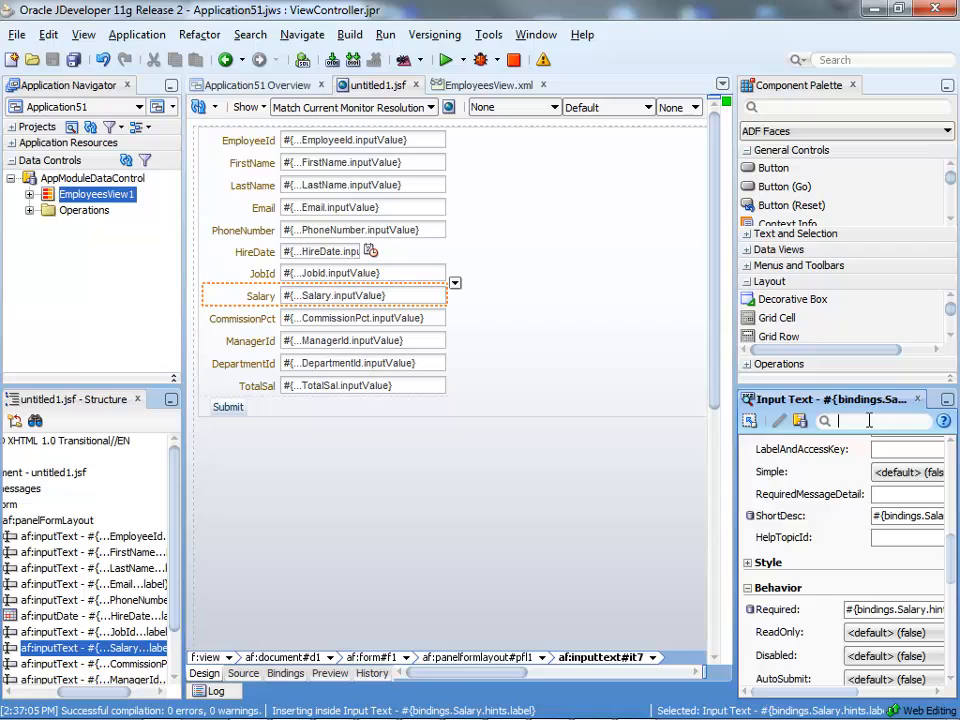
Step: Search the Salary input's properties for 'auto' to switch AutoSubmit on
type("auto")
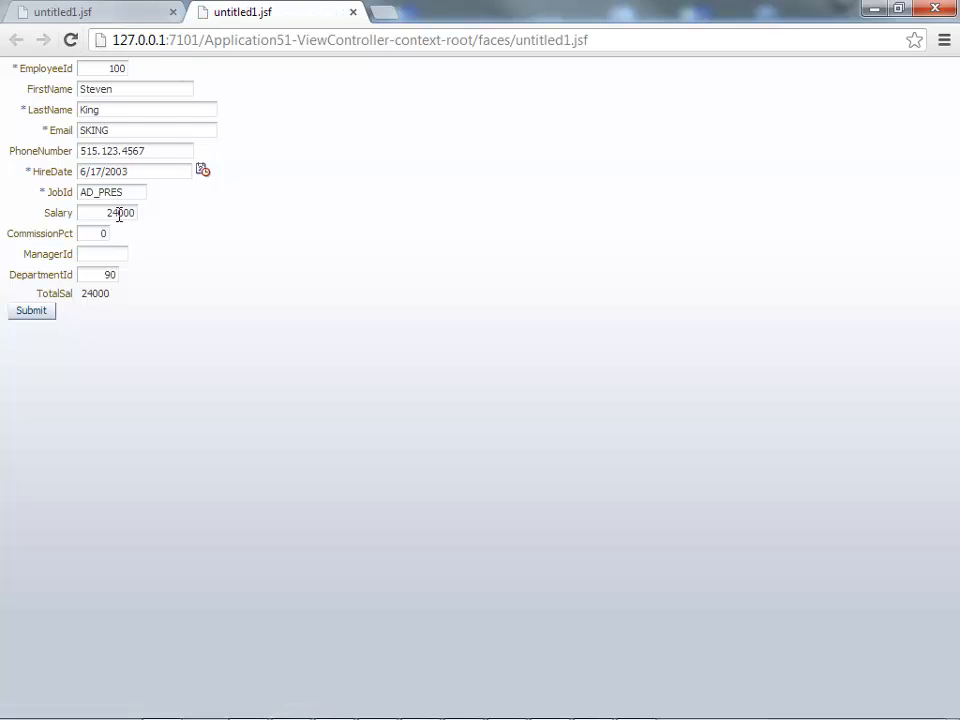
Step: Set Salary to 234000 and CommissionPct to 0.3, producing TotalSal 304200.0
left_click(110, 213)
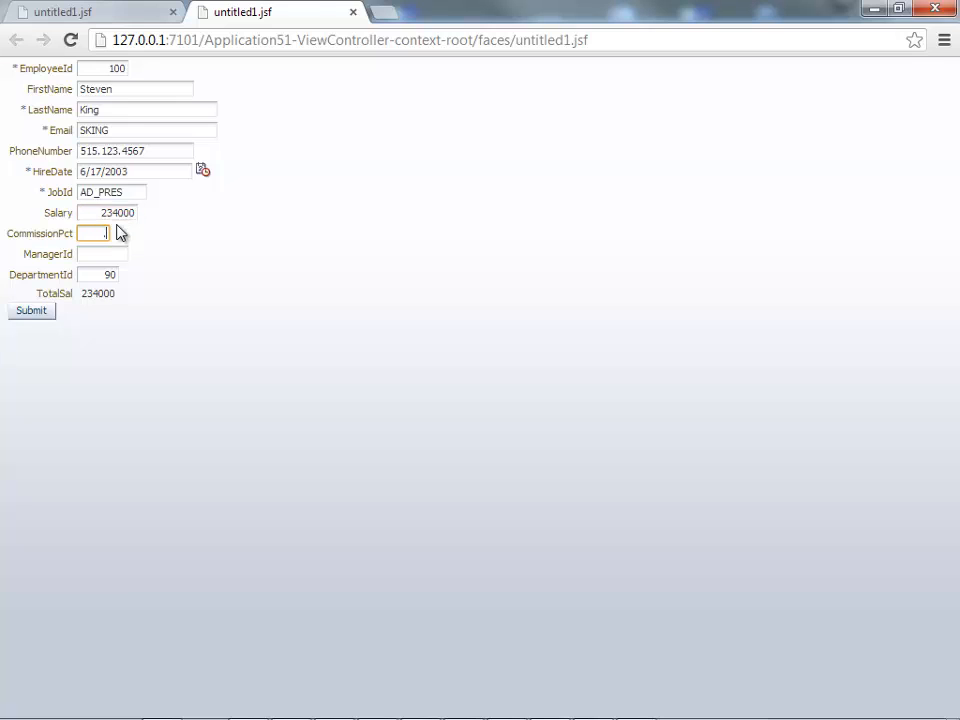
type("0.3")
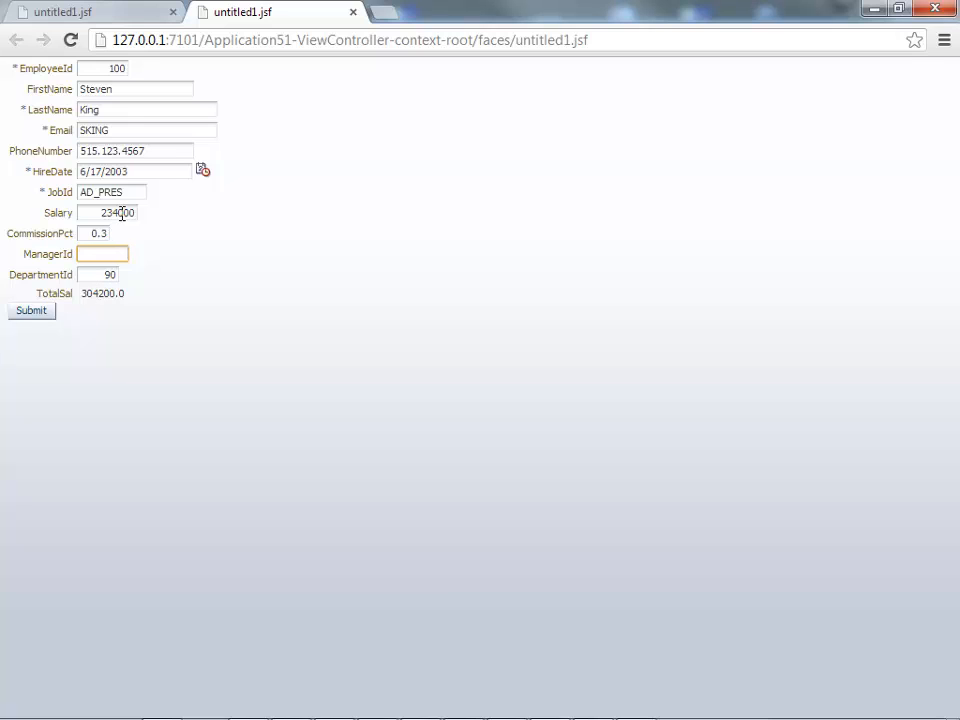
left_click(101, 253)
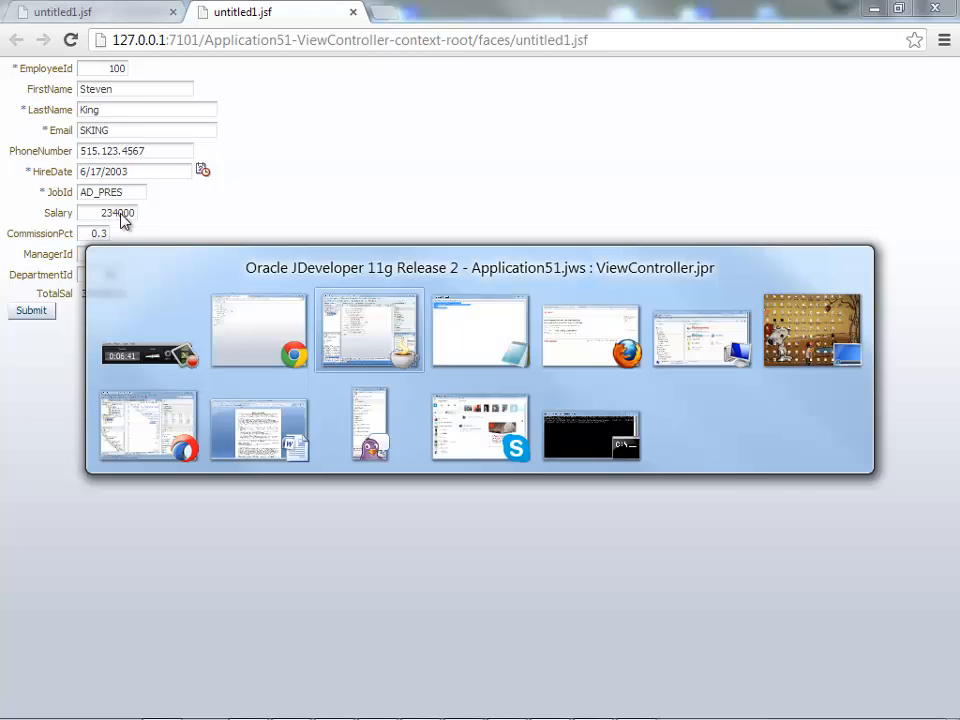
Step: Return to JDeveloper to inspect the EmployeesView1Iterator binding's advanced properties
left_click(369, 330)
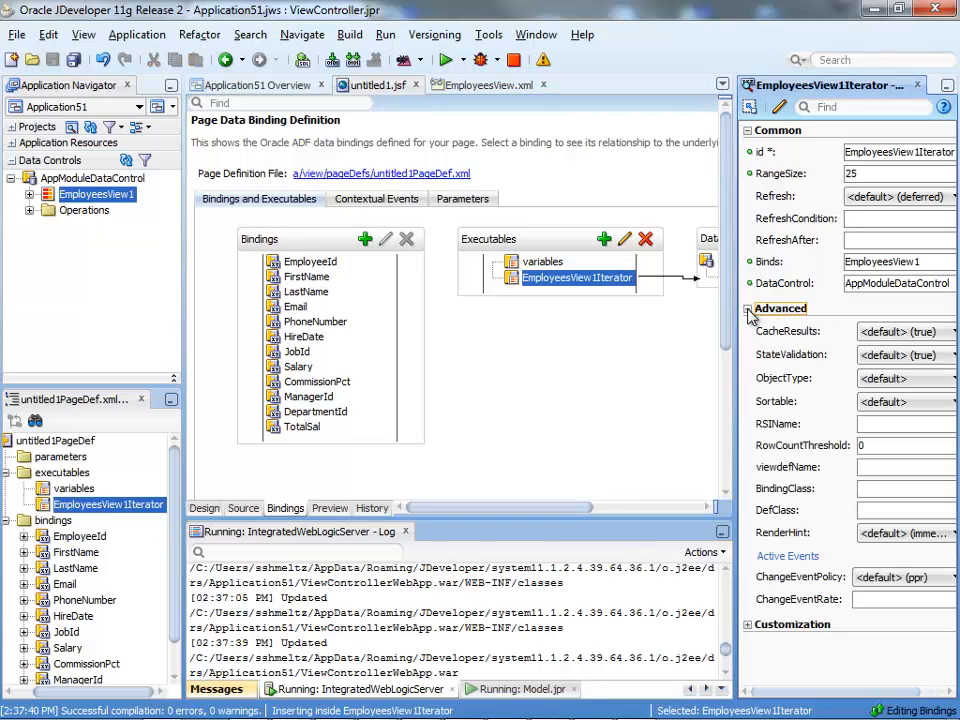
mouse_move(785, 530)
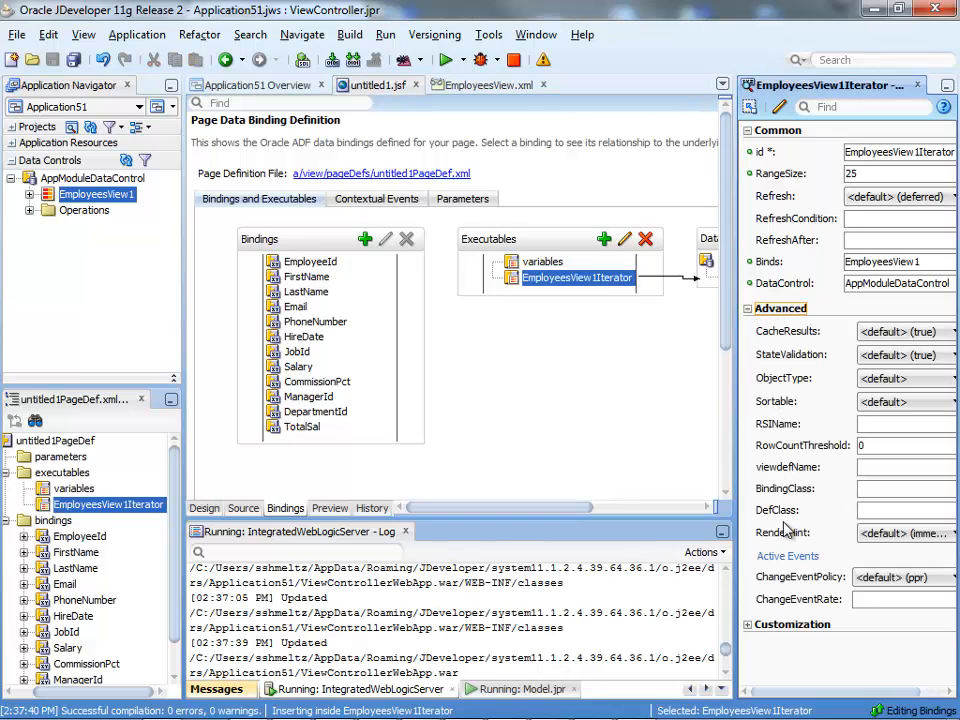